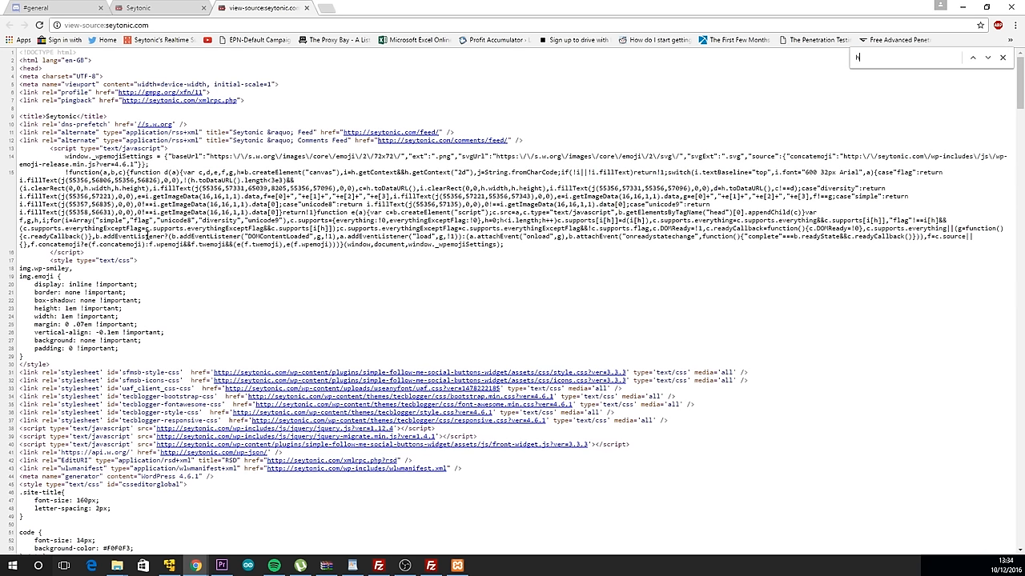
Leave the page source view and return to the seytonic.com homepage tab.
type("ttp://")
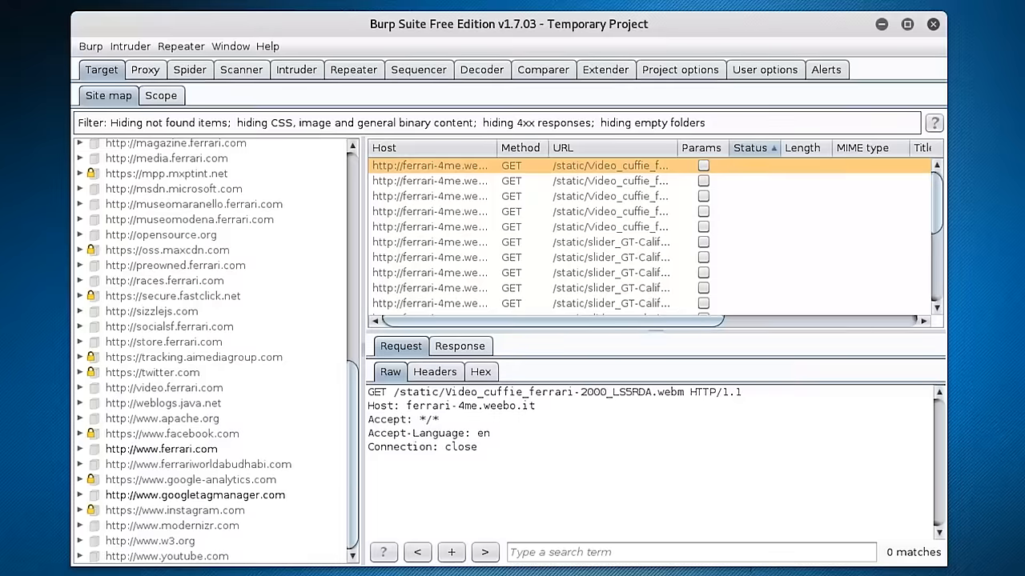
left_click(79, 449)
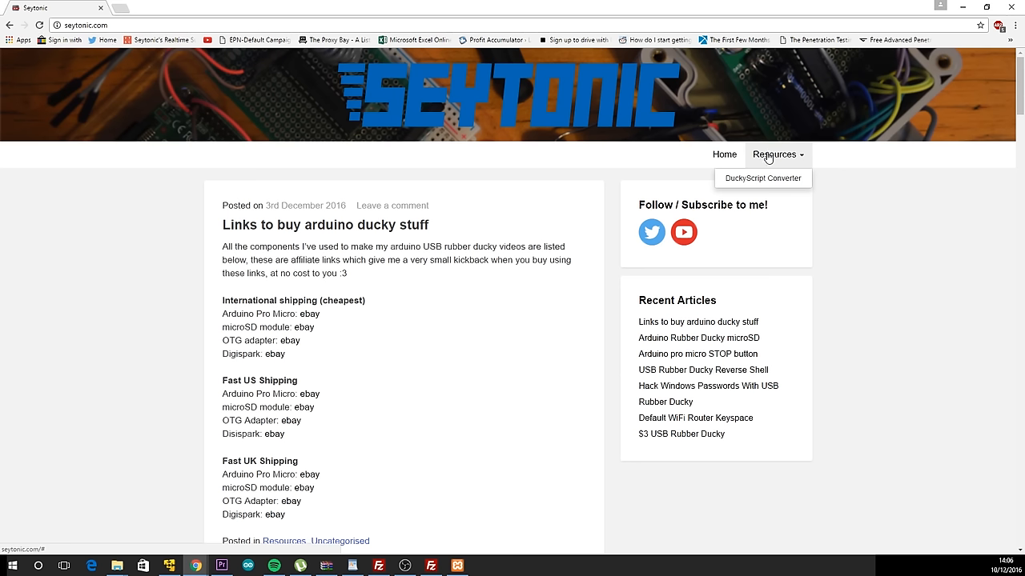
left_click(761, 178)
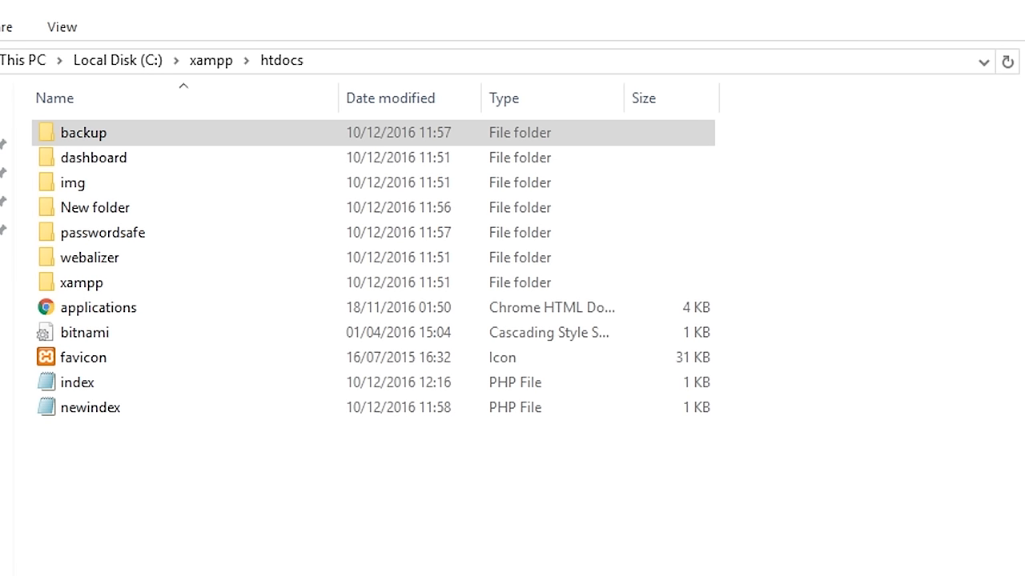
Select the index PHP files and then the backup folder in htdocs.
left_click(77, 382)
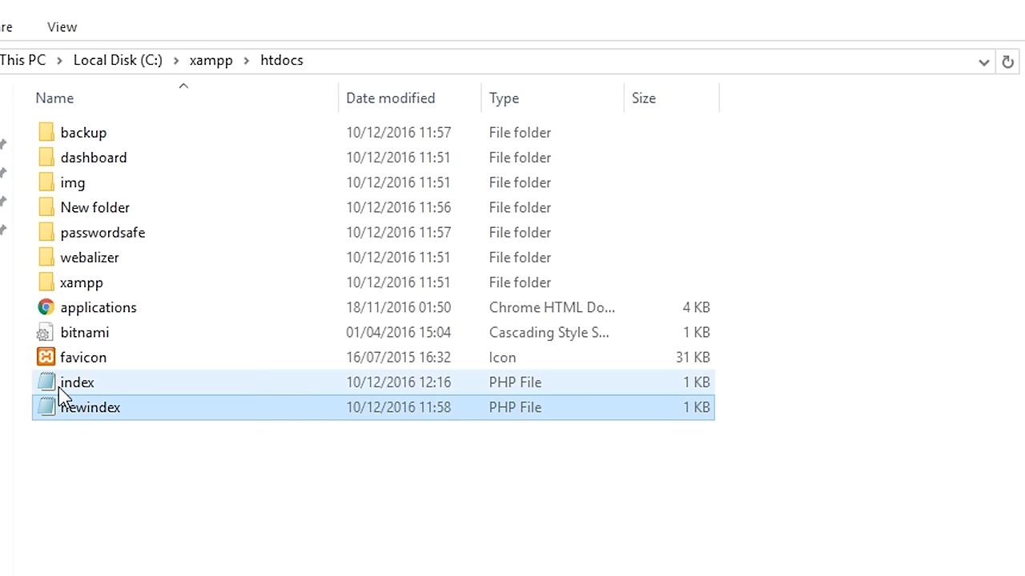
left_click(84, 132)
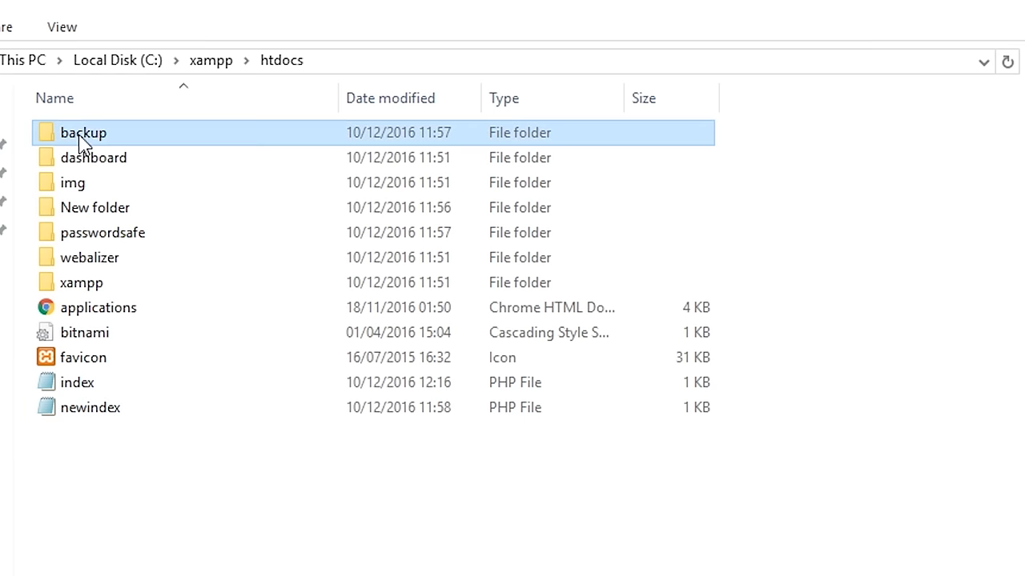
mouse_move(95, 139)
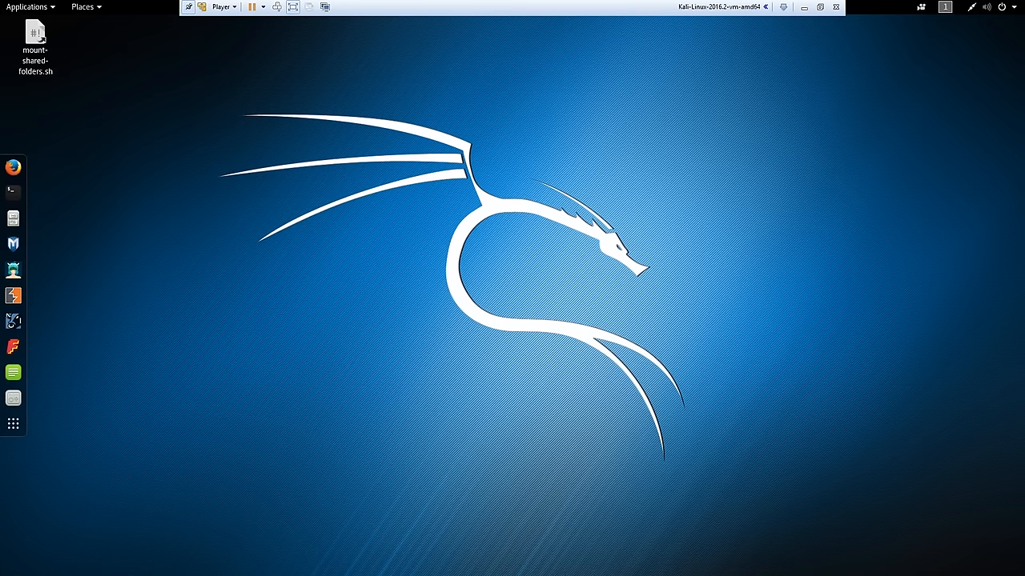
Launch OWASP DirBuster from the Kali desktop menu.
left_click(26, 6)
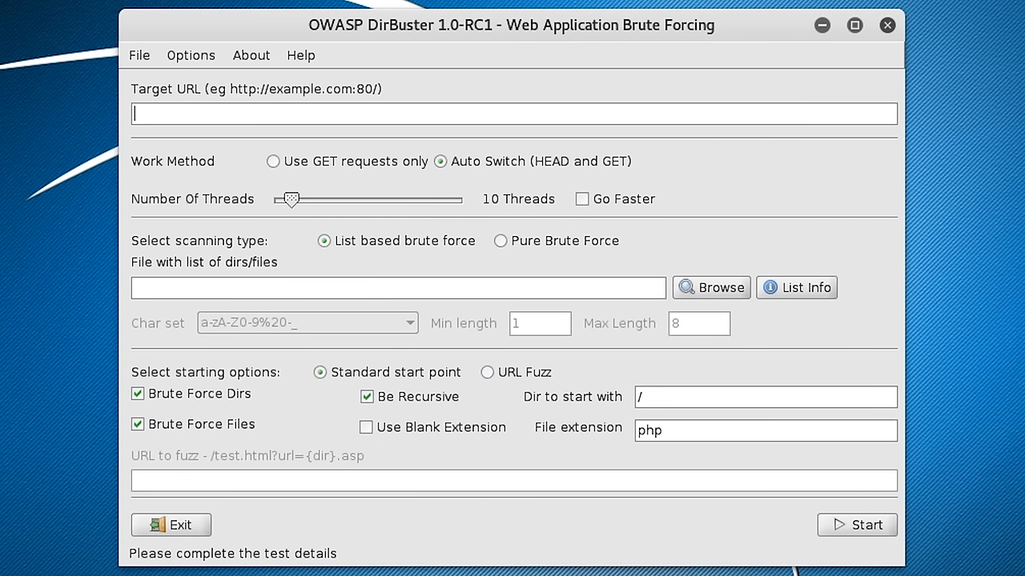
type("192.168.1.78:")
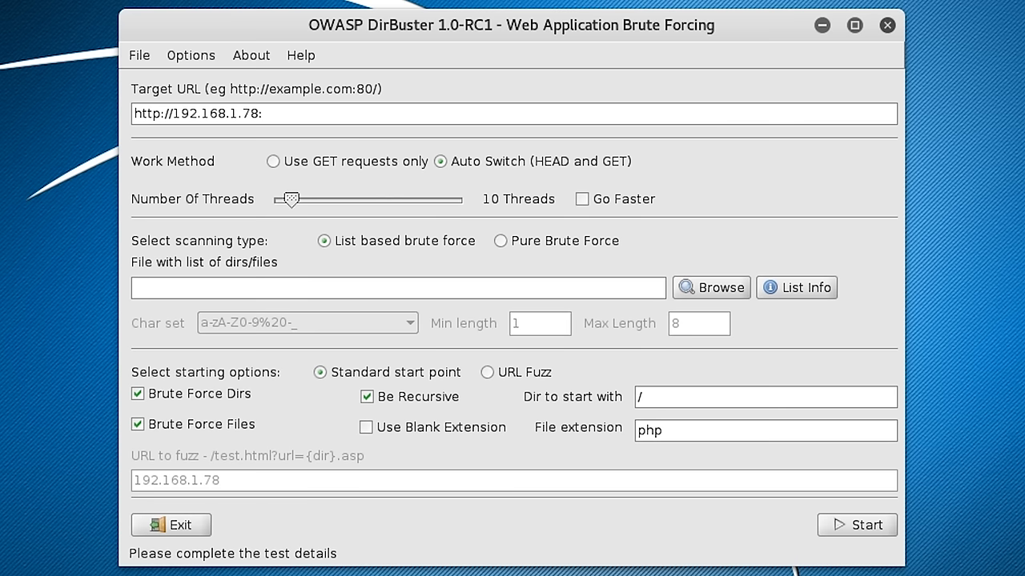
type("80")
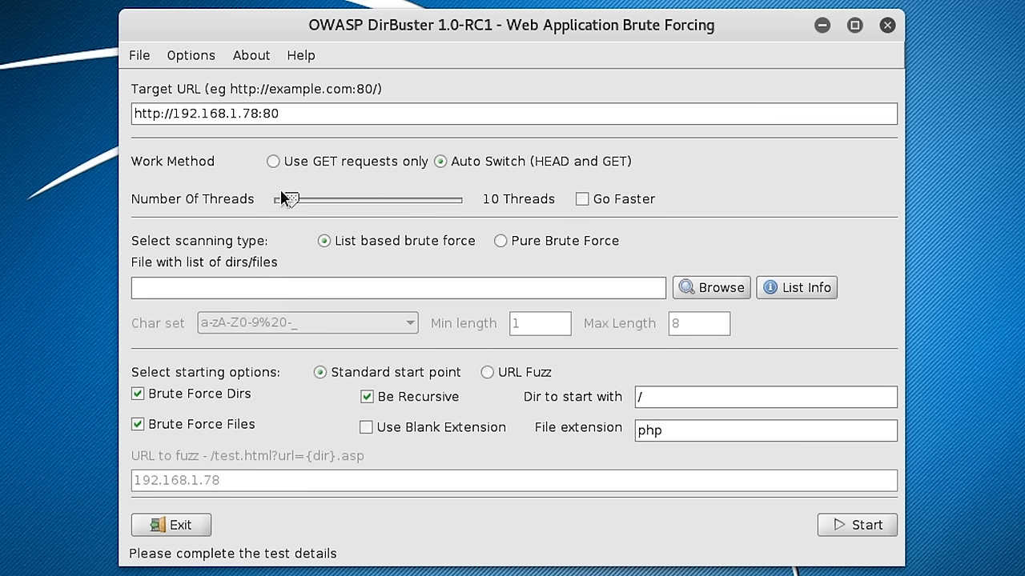
left_click(582, 199)
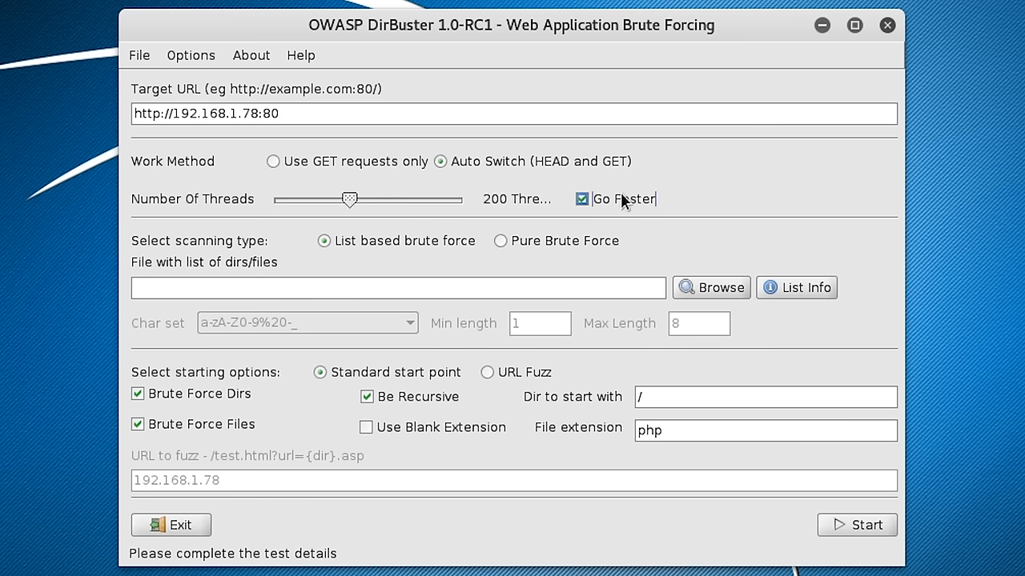
mouse_move(624, 202)
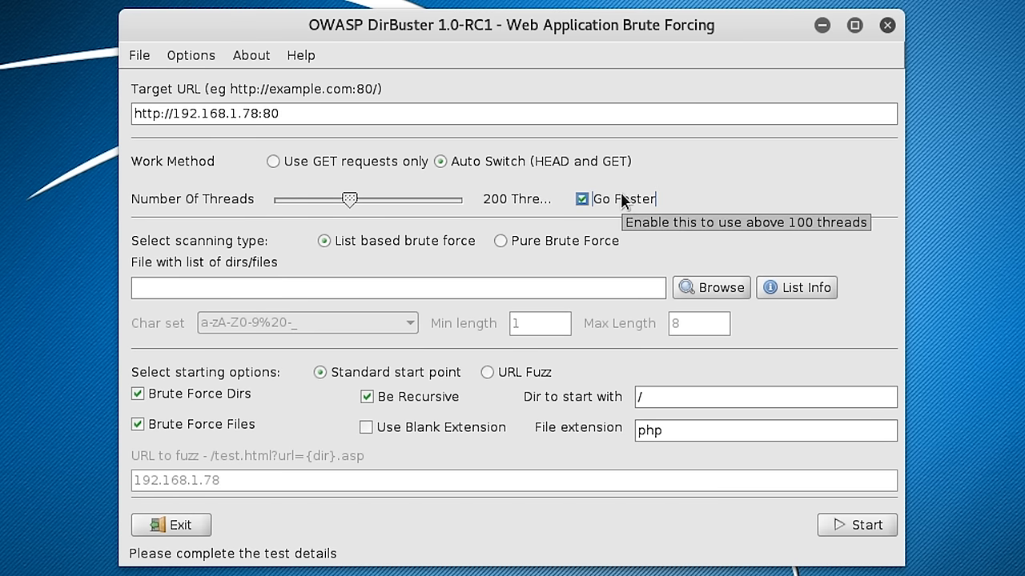
mouse_move(597, 206)
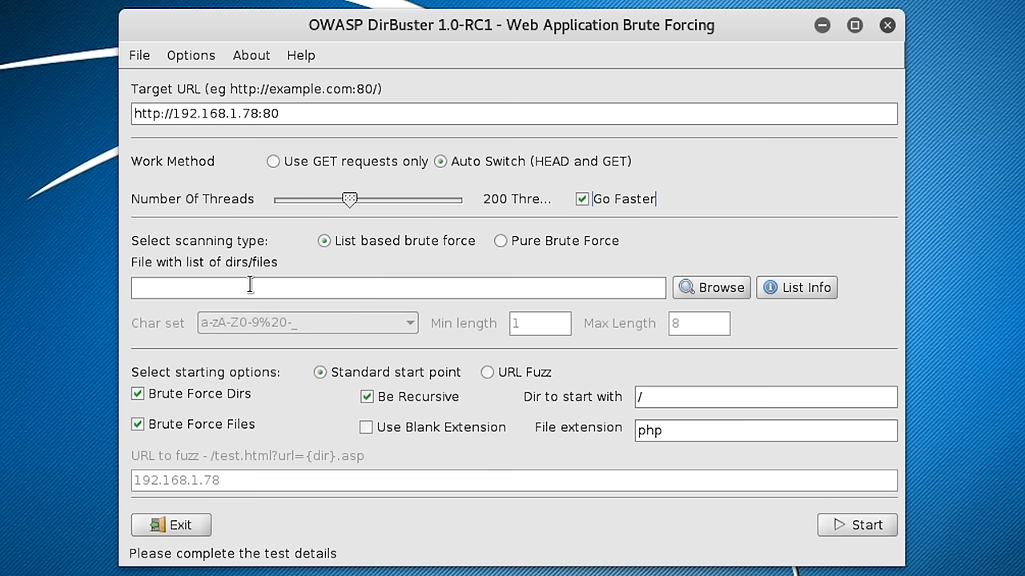
mouse_move(735, 273)
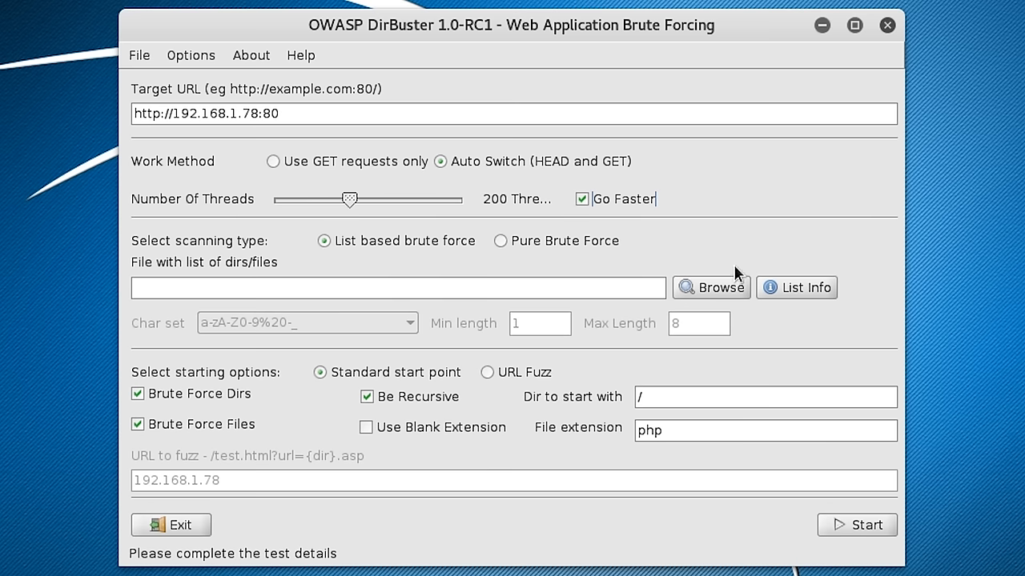
Select /usr/share/dirbuster/wordlists/directory-list-2.3-small.txt as the word list.
left_click(710, 287)
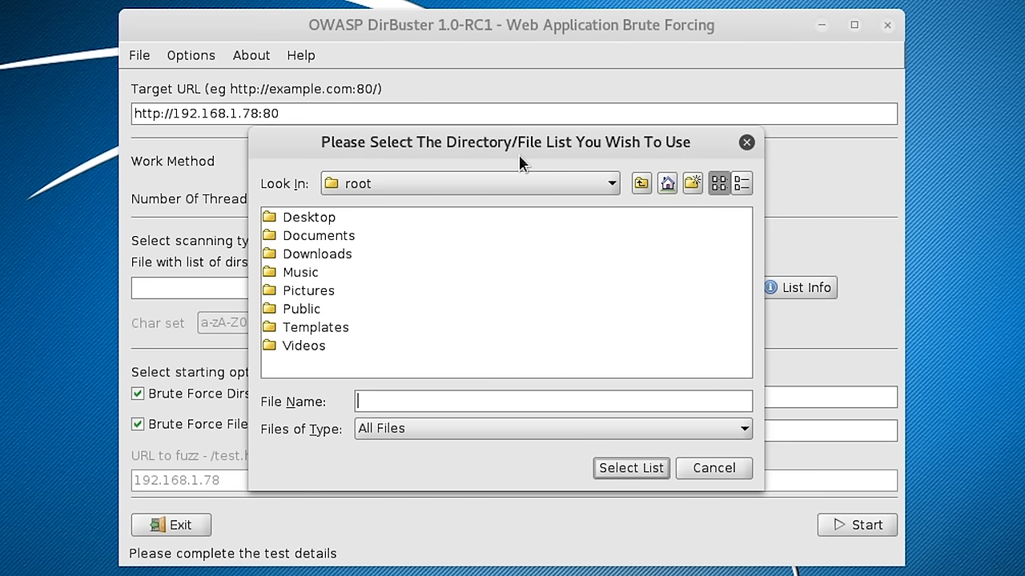
mouse_move(572, 188)
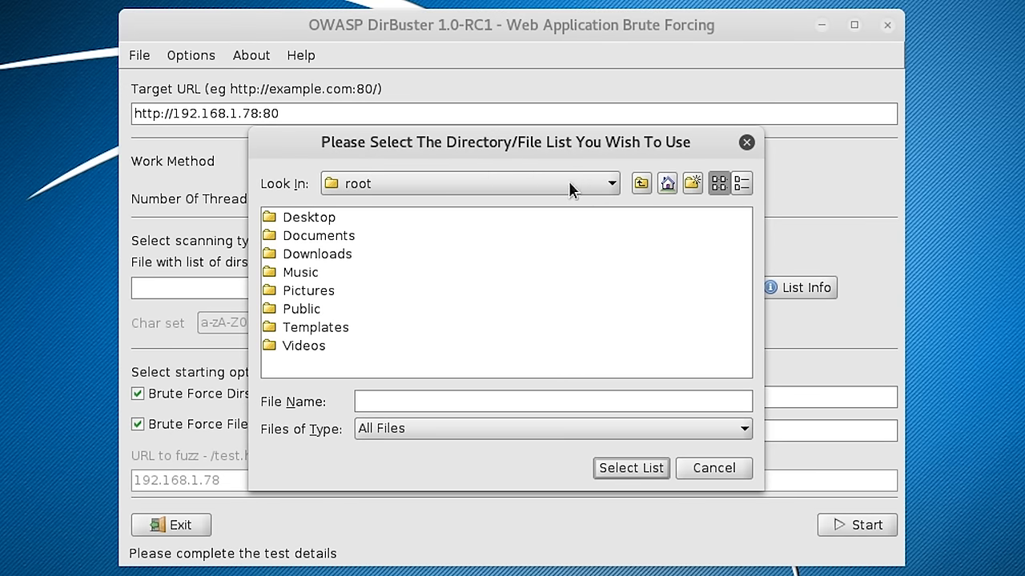
left_click(641, 183)
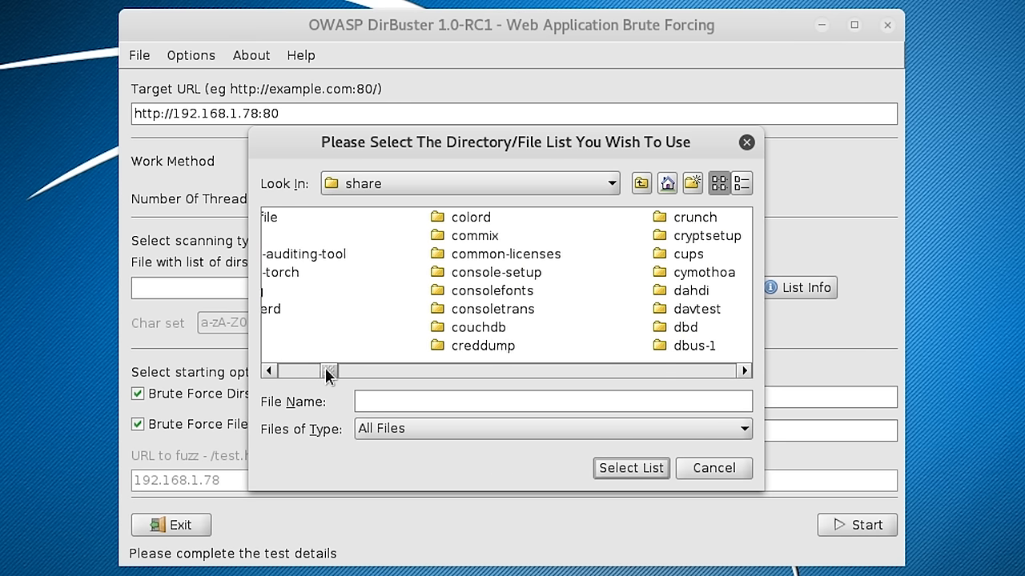
left_click(488, 346)
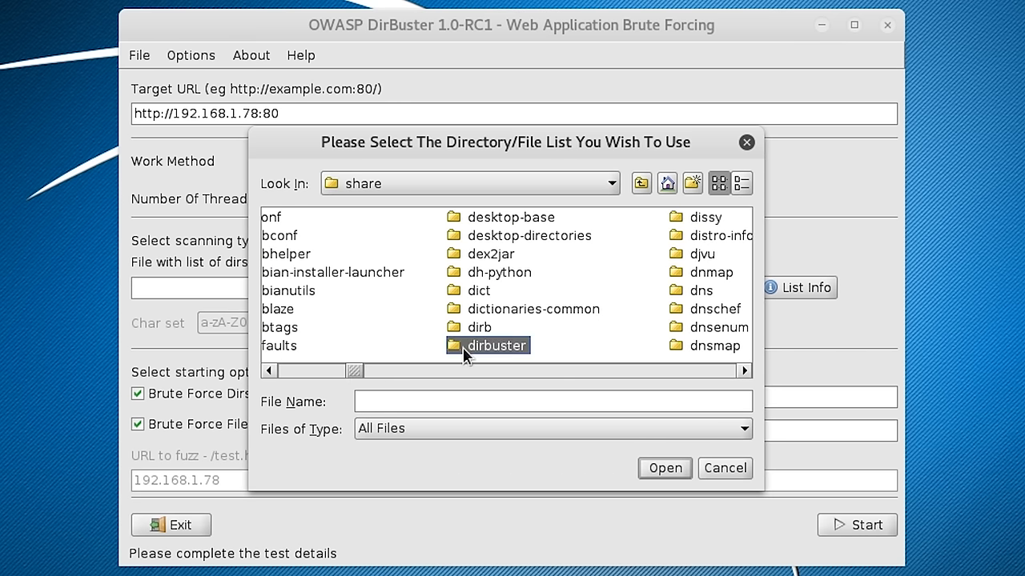
double_click(487, 346)
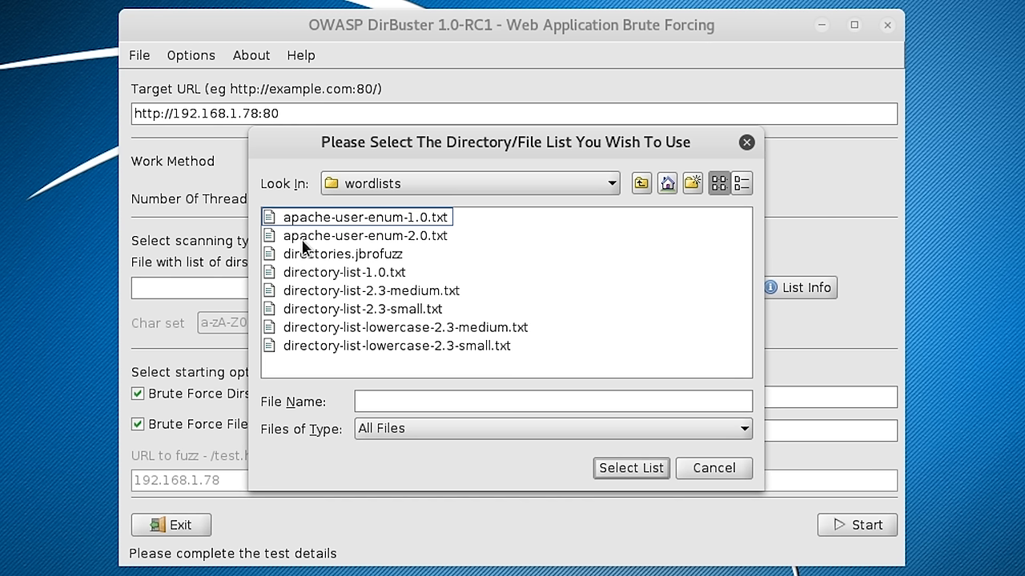
left_click(361, 309)
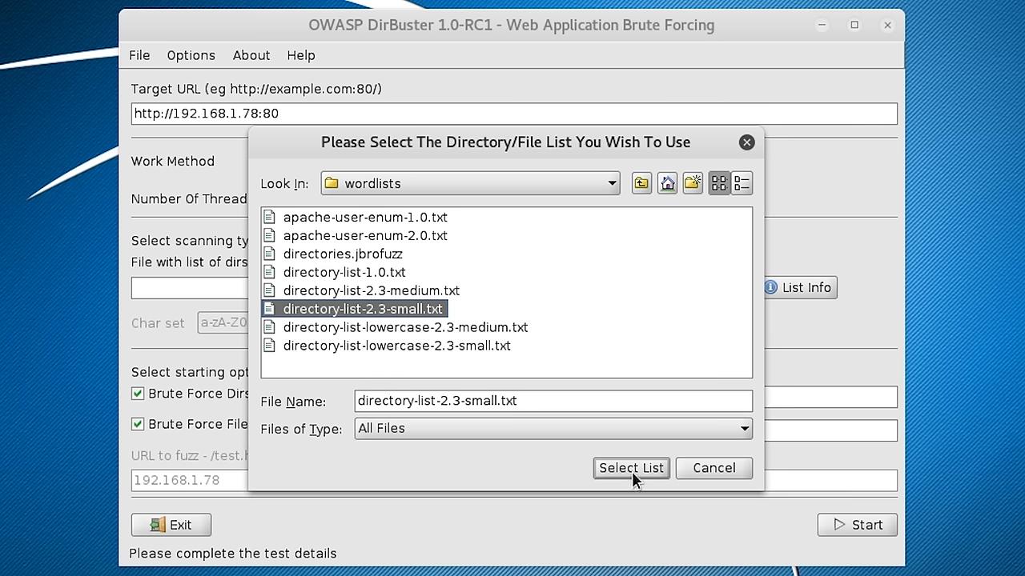
left_click(631, 468)
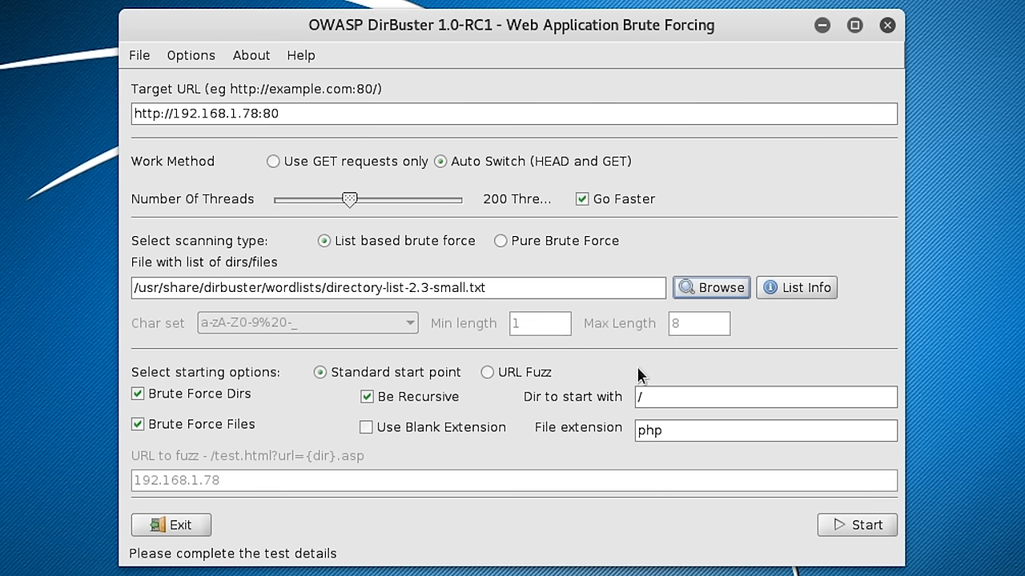
mouse_move(226, 388)
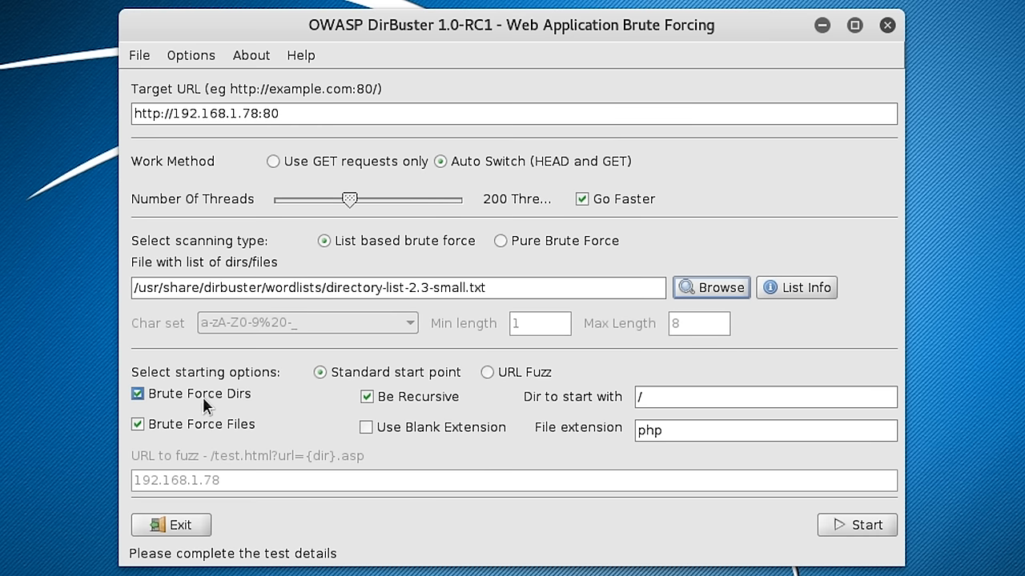
mouse_move(183, 401)
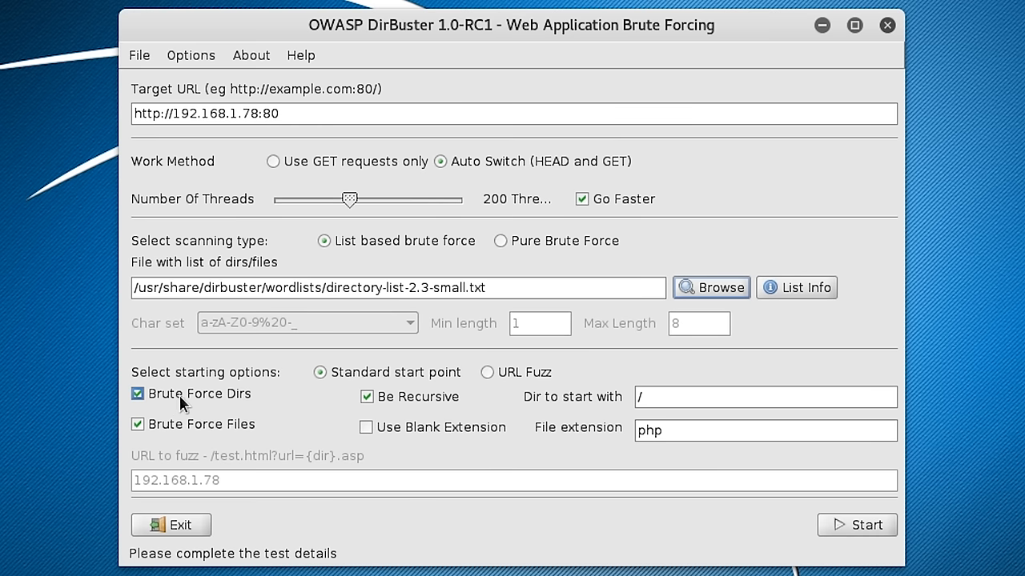
mouse_move(199, 411)
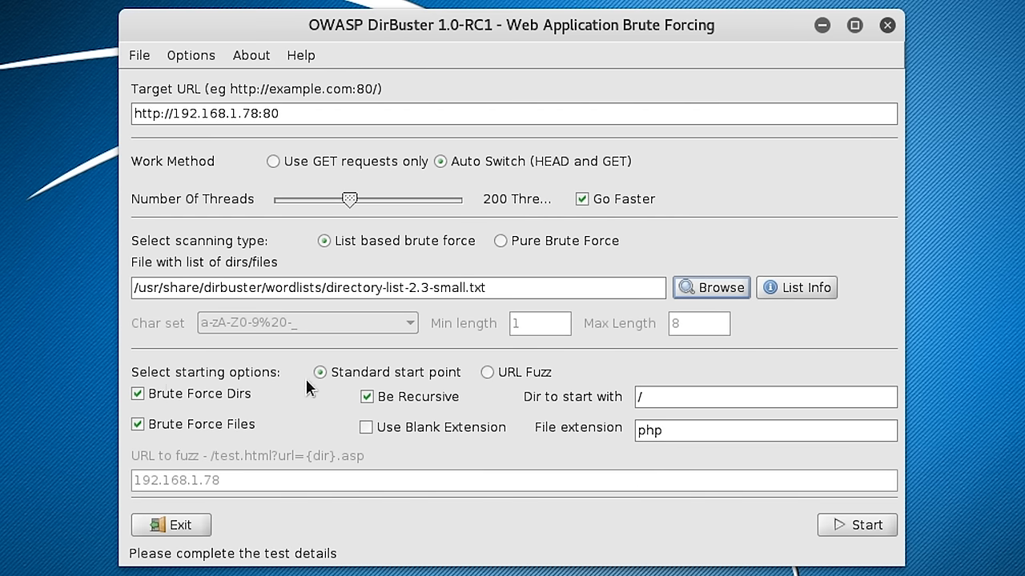
mouse_move(403, 388)
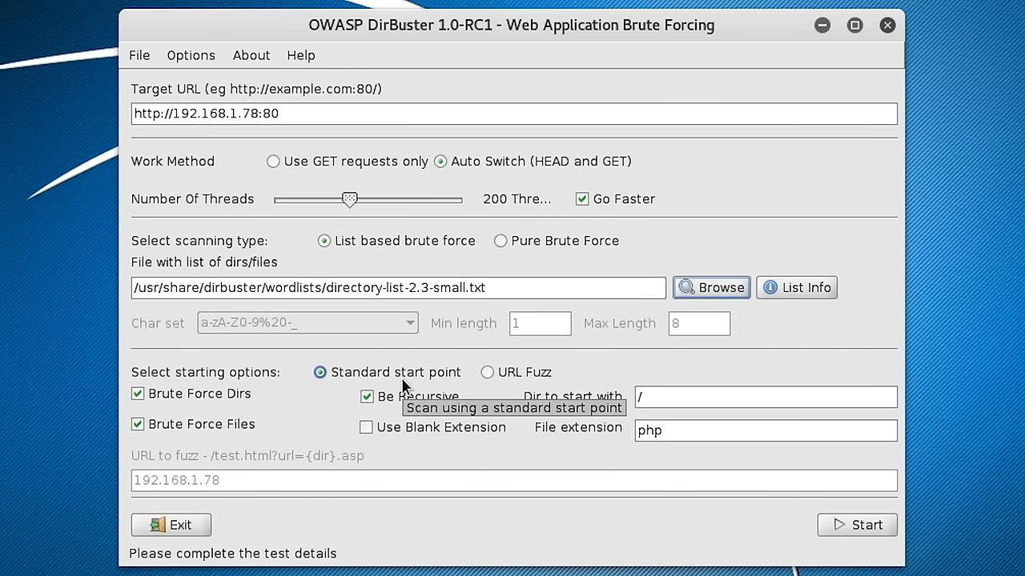
mouse_move(409, 378)
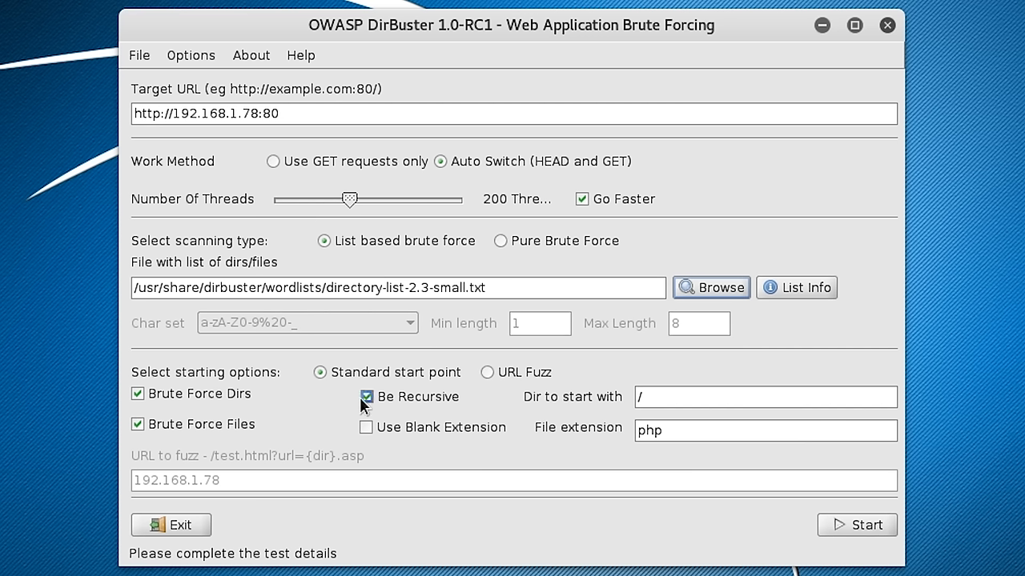
Turn off Be Recursive, keep start directory / with php, and start the scan.
left_click(365, 396)
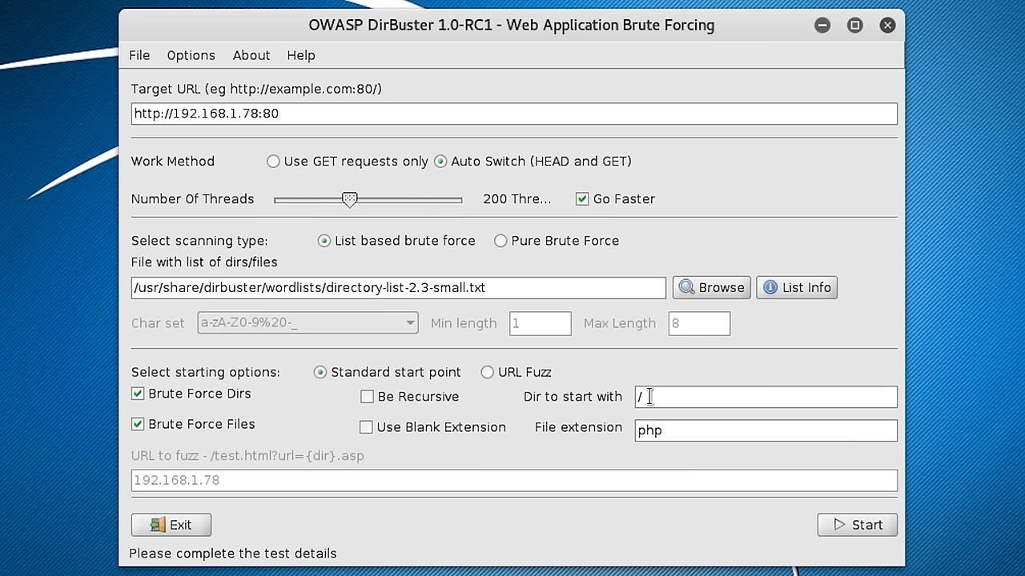
left_click(688, 430)
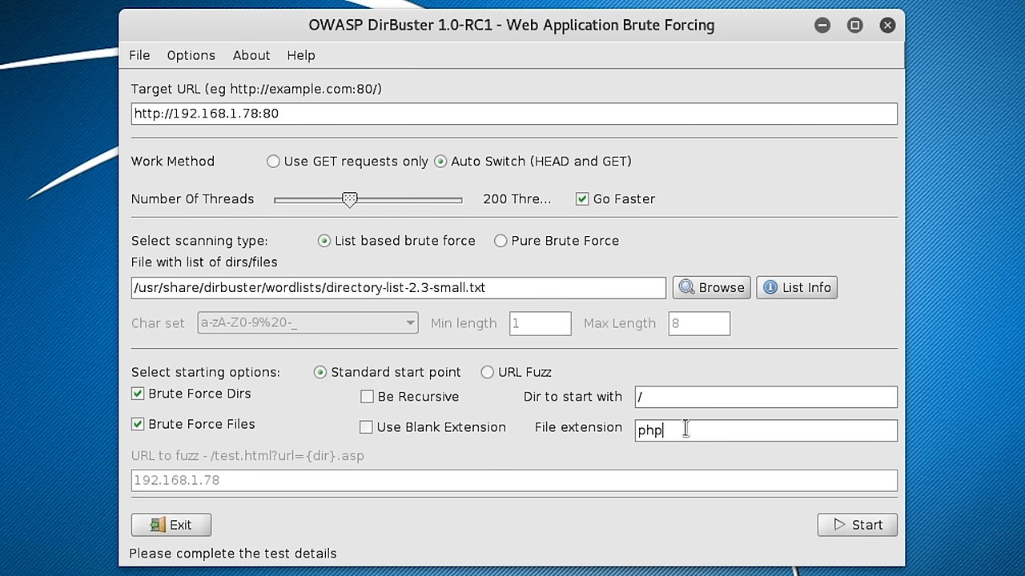
mouse_move(685, 429)
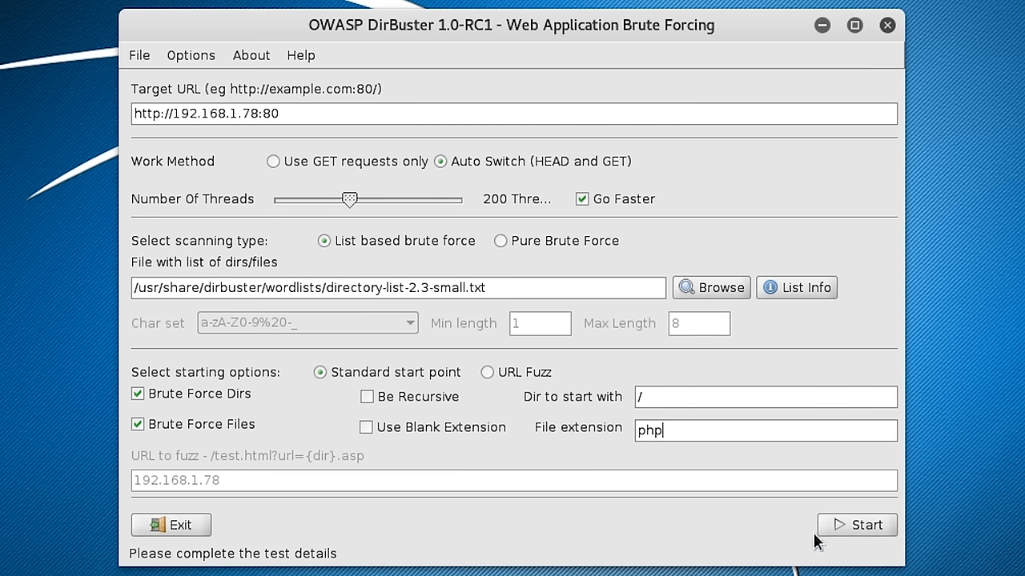
left_click(857, 525)
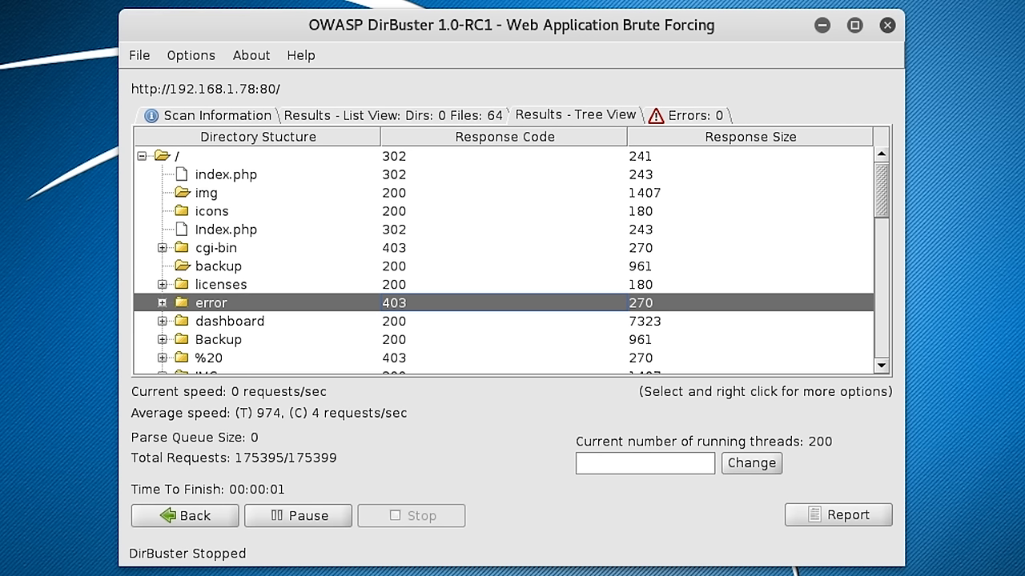
mouse_move(206, 195)
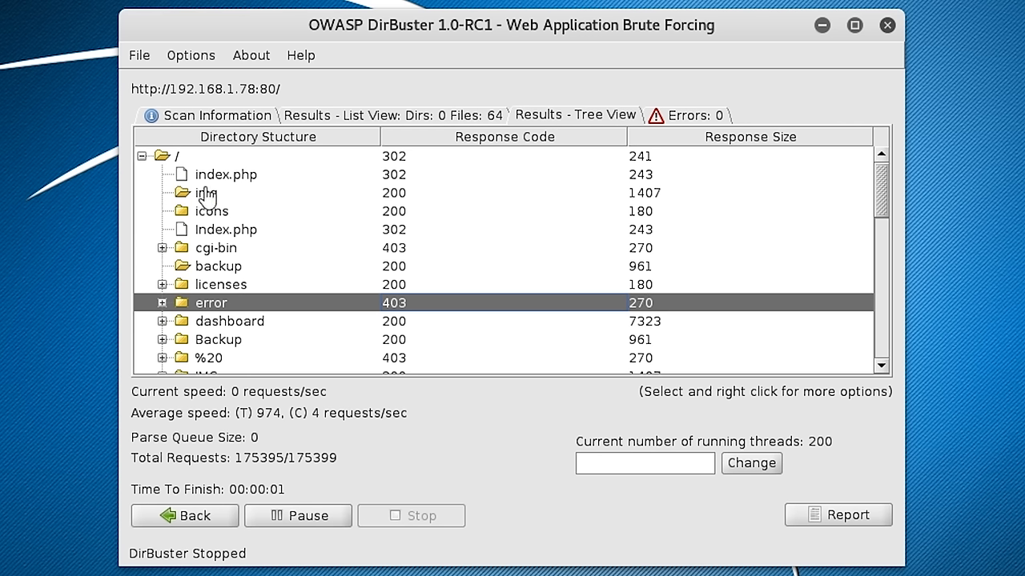
Walk through the img, icons and backup results in the tree view.
left_click(225, 175)
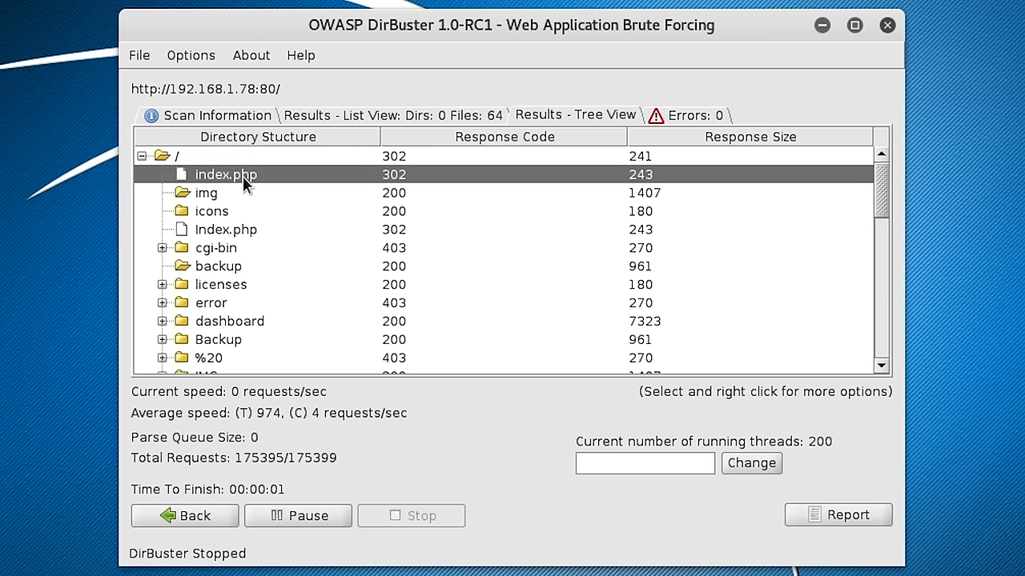
mouse_move(227, 207)
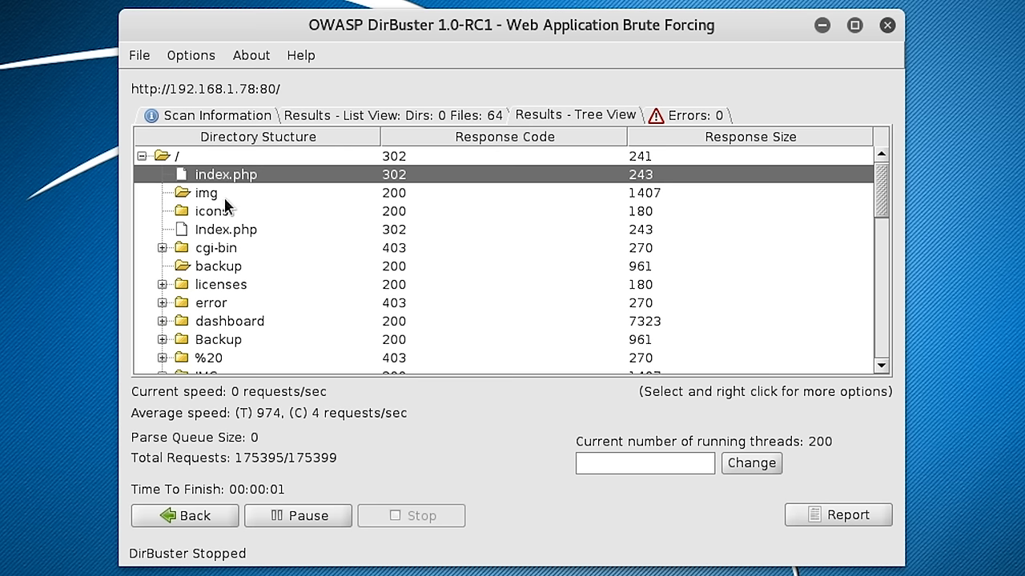
left_click(207, 193)
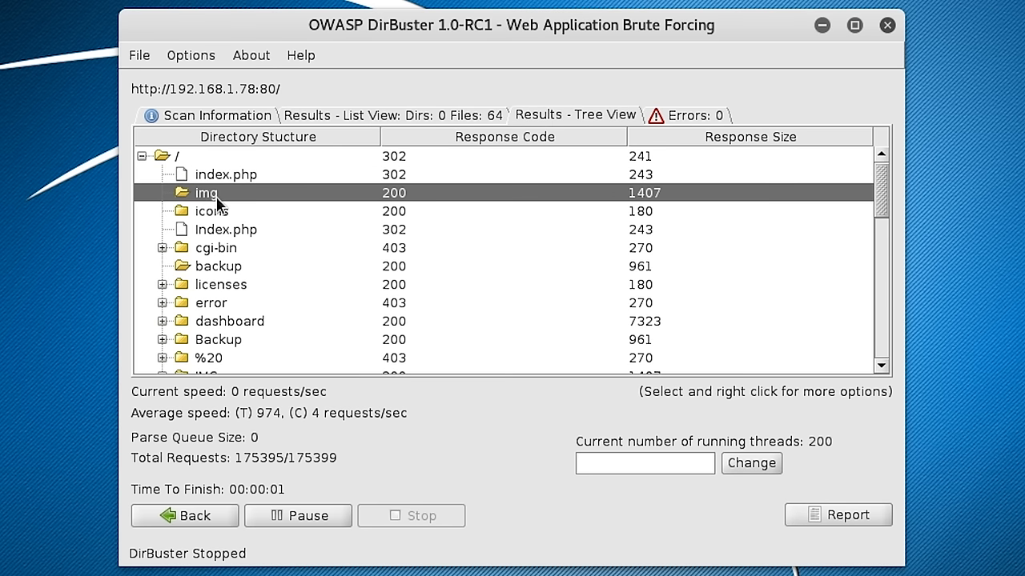
left_click(211, 211)
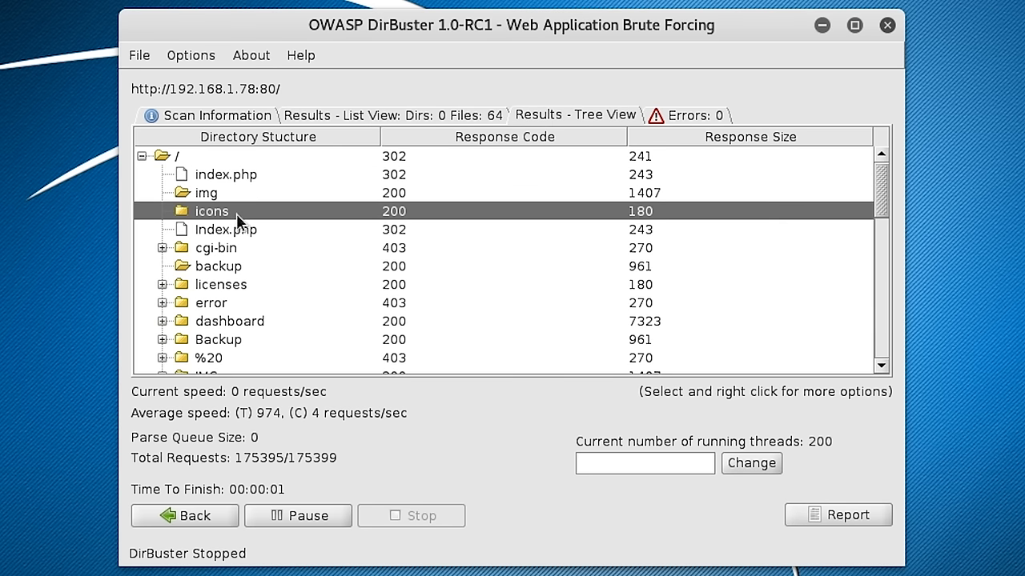
left_click(218, 266)
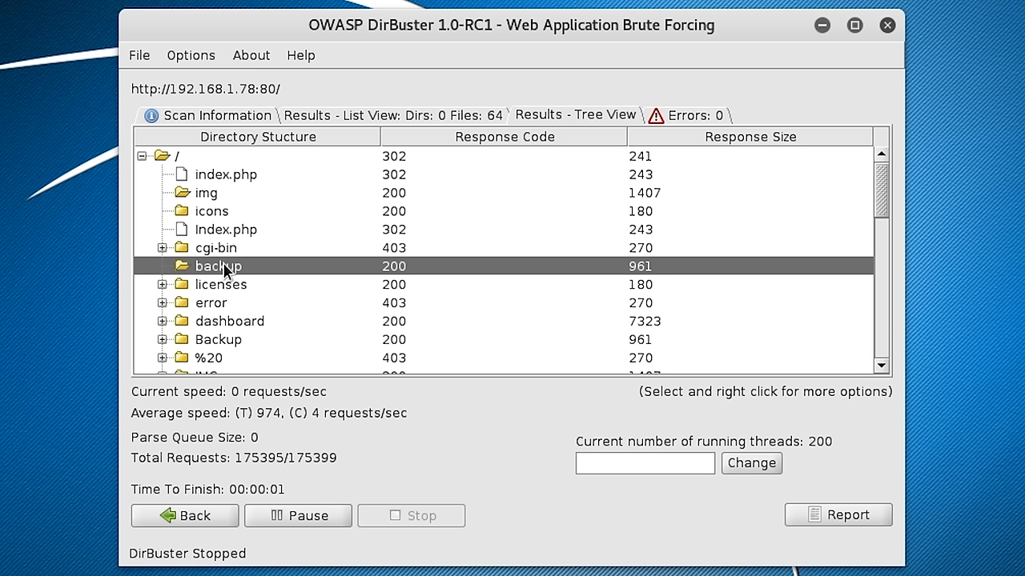
mouse_move(249, 284)
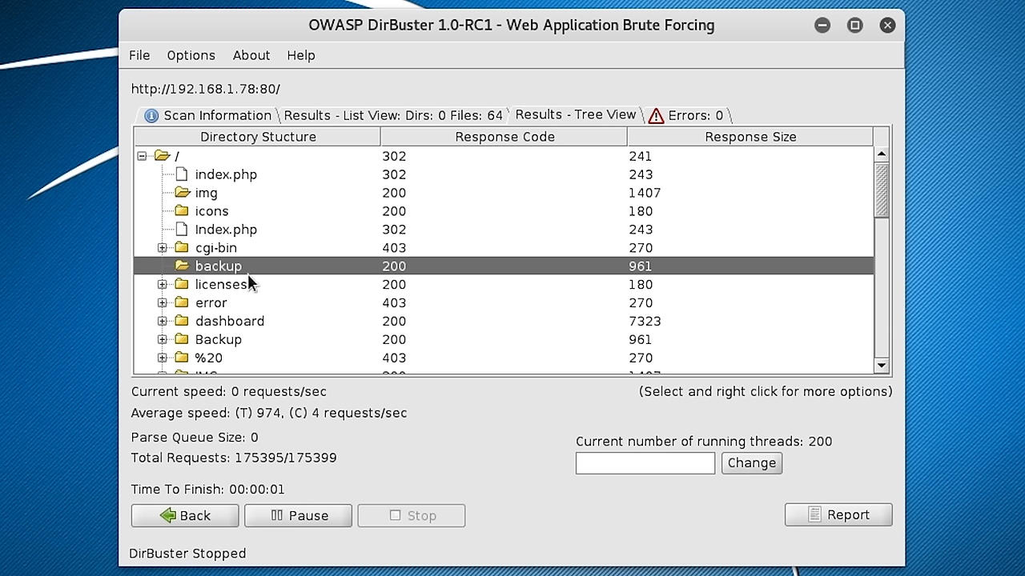
mouse_move(336, 293)
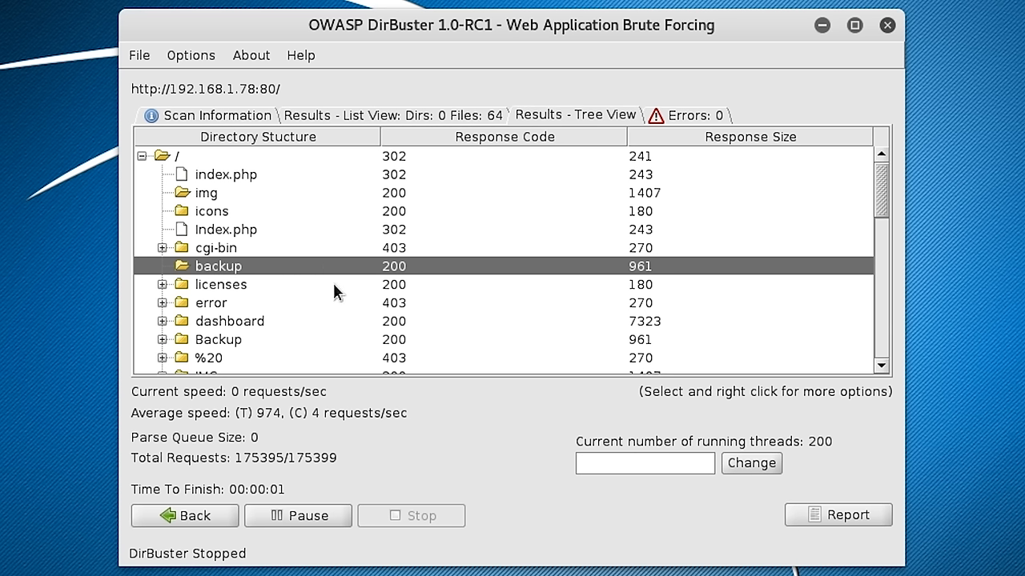
mouse_move(399, 240)
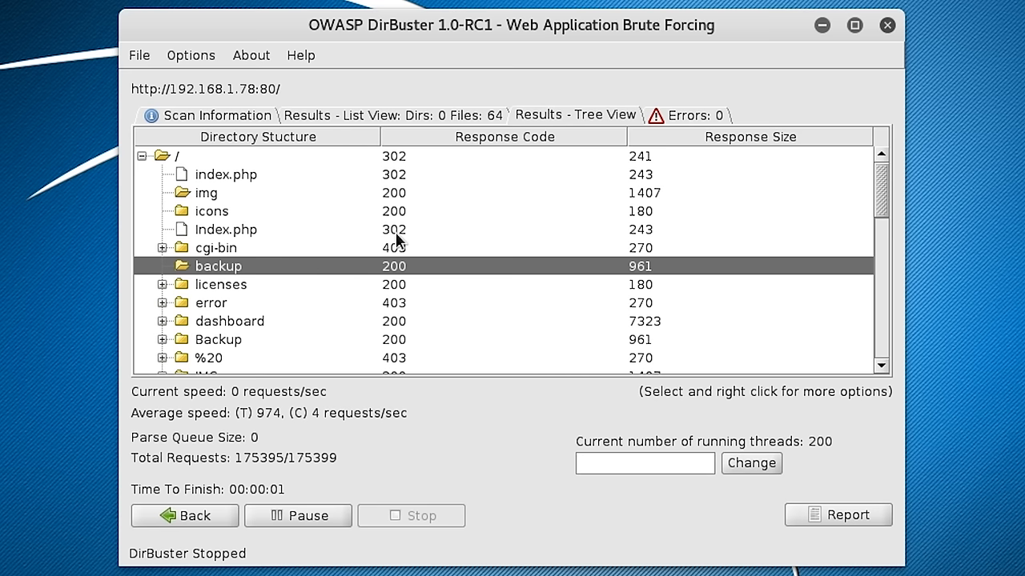
mouse_move(416, 205)
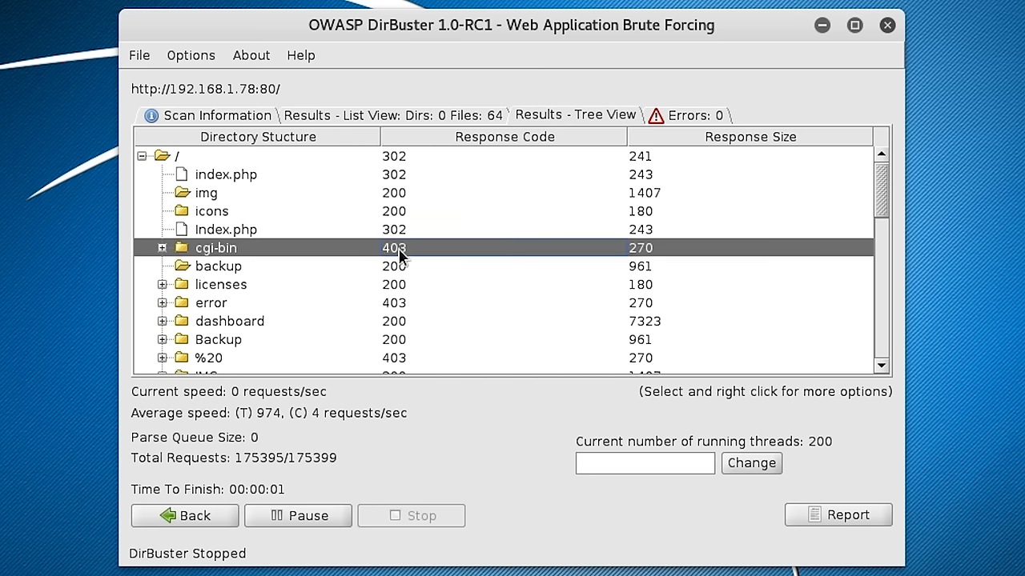
mouse_move(382, 249)
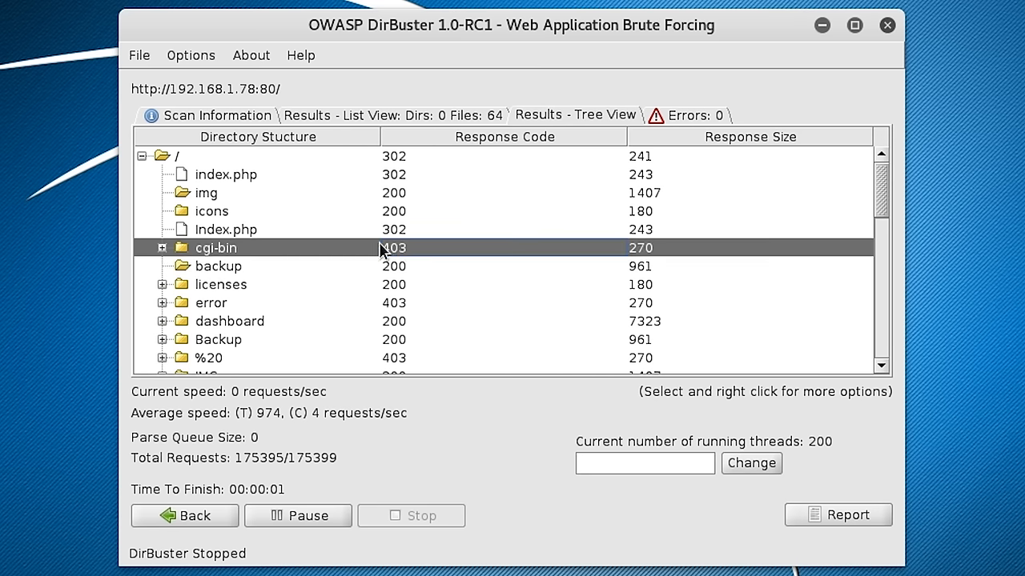
mouse_move(330, 261)
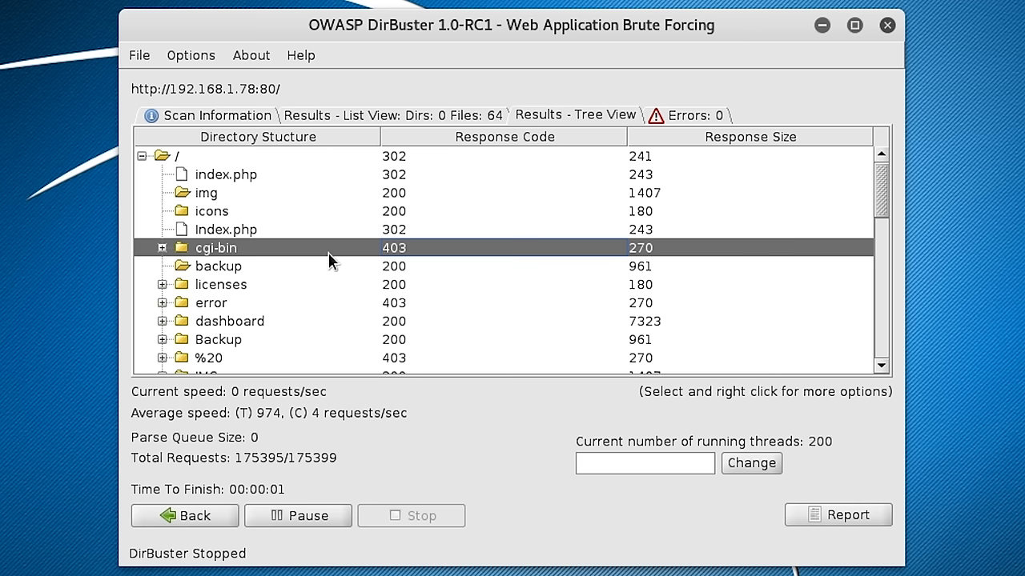
left_click(218, 265)
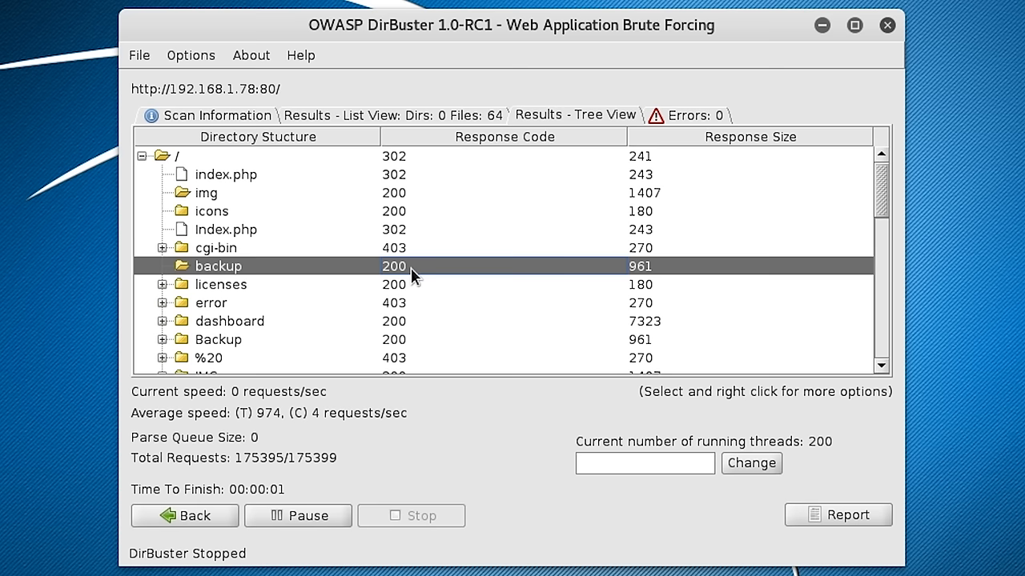
mouse_move(879, 212)
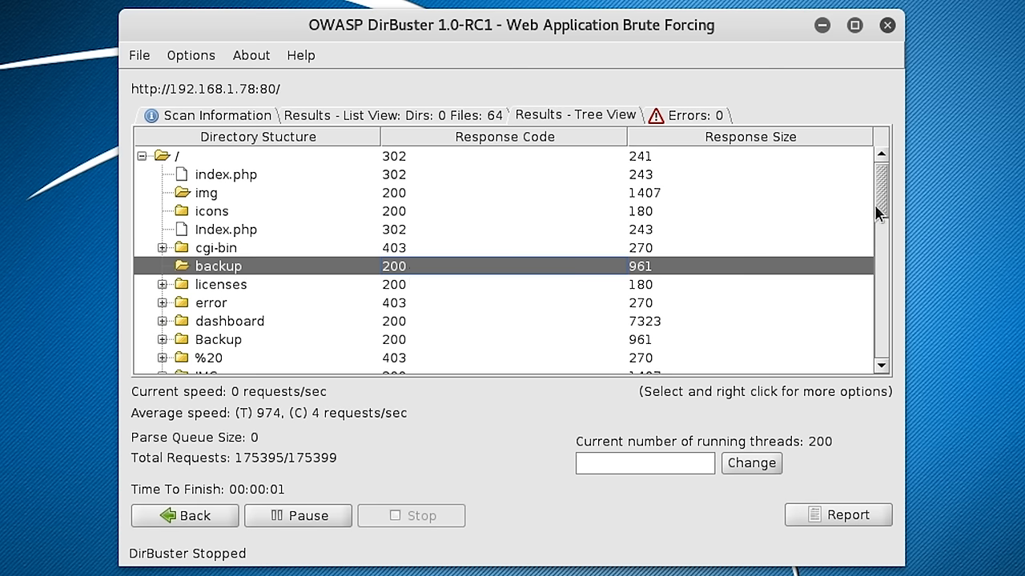
scroll("down", 3)
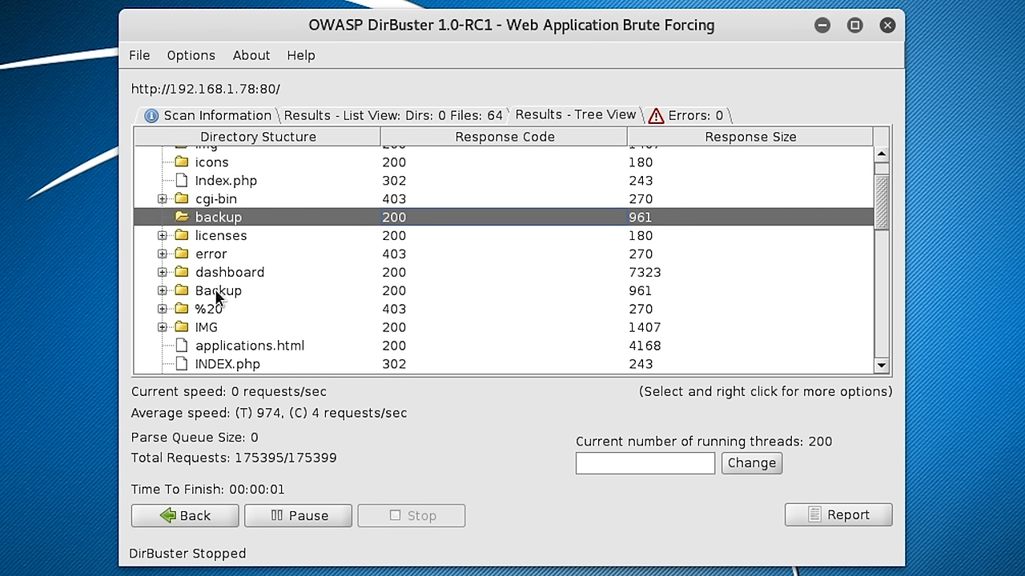
mouse_move(961, 204)
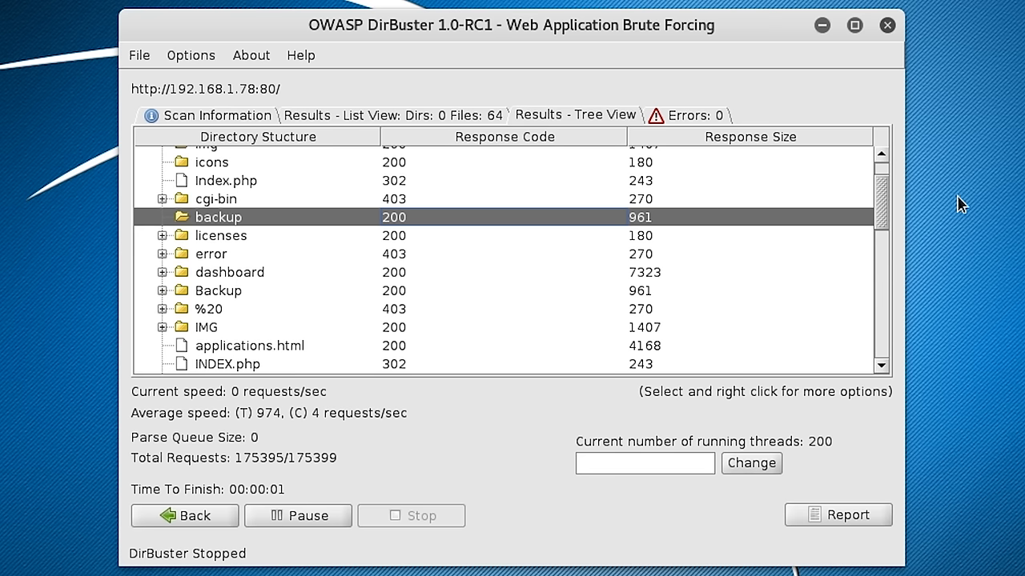
scroll("down", 3)
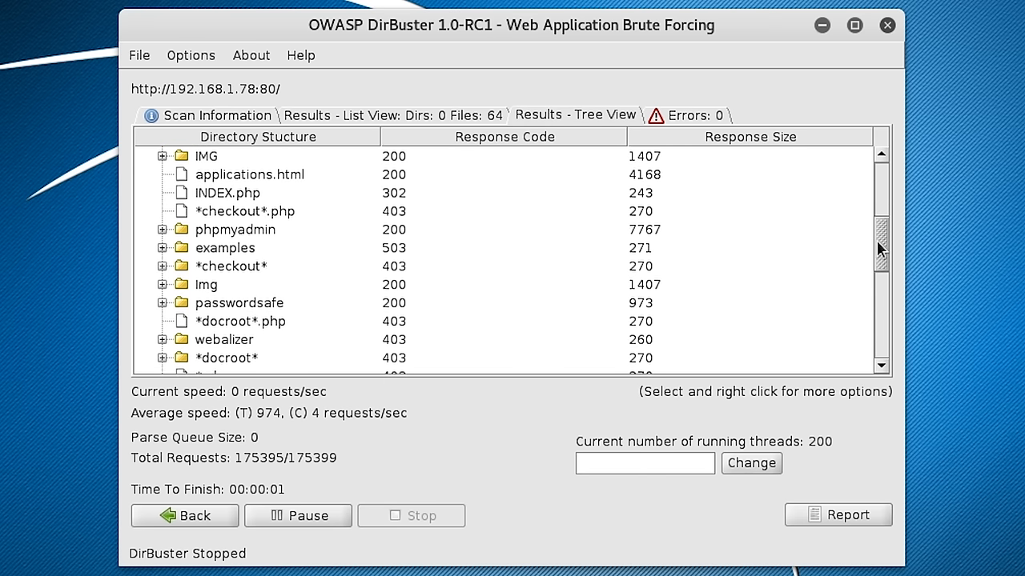
scroll("down", 3)
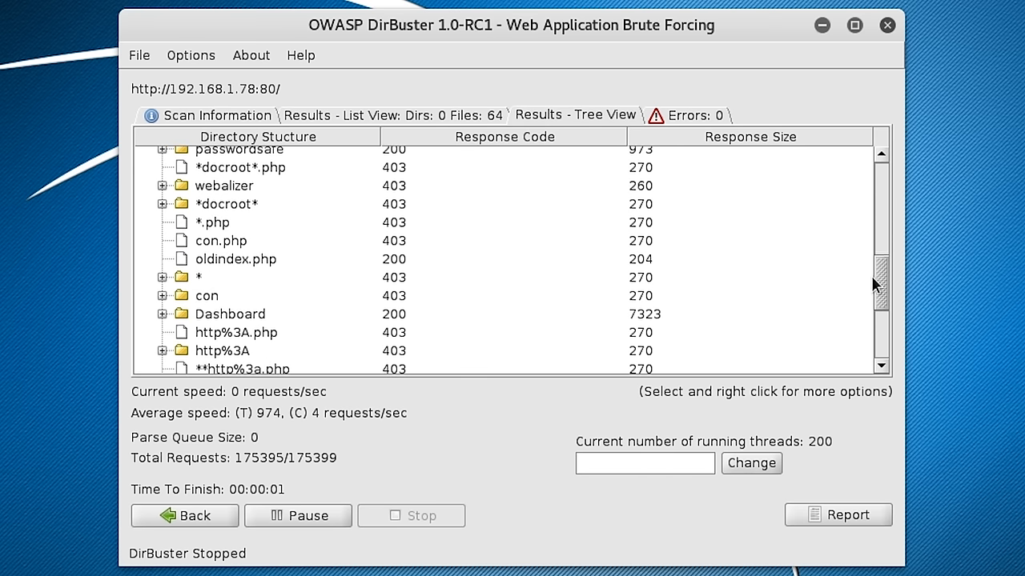
scroll("down", 3)
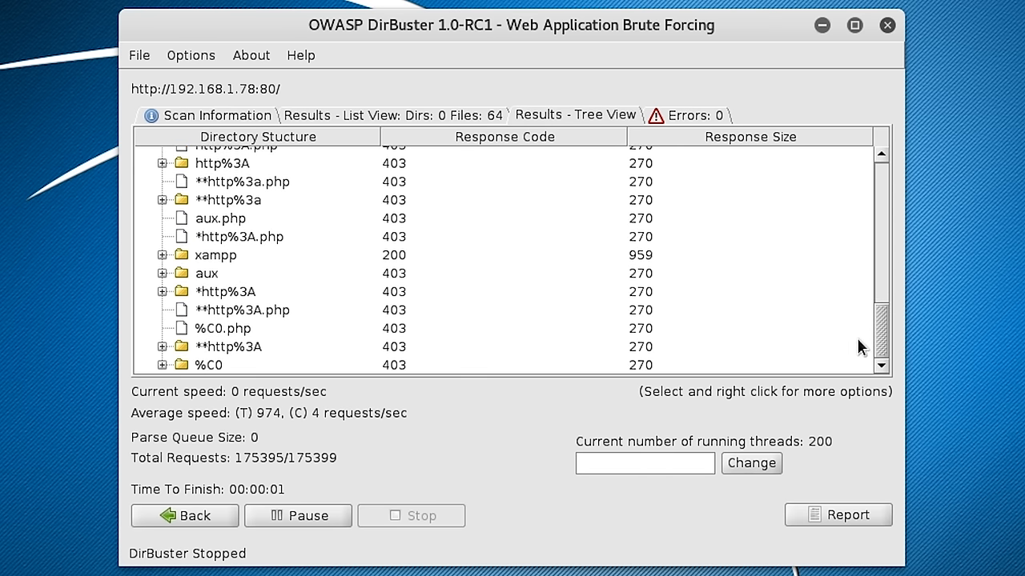